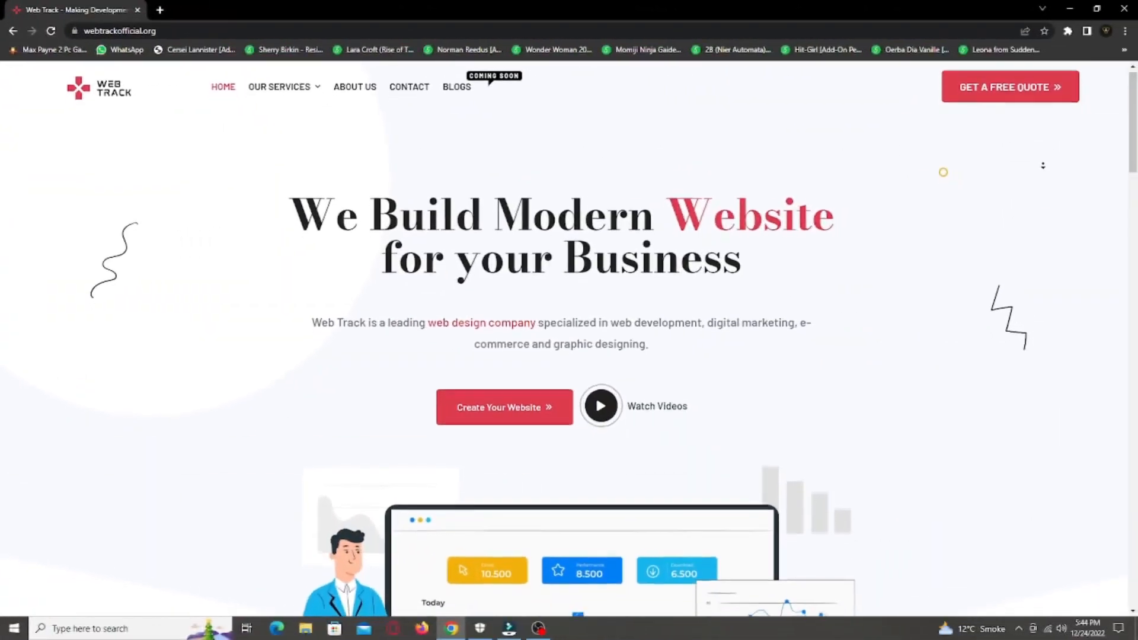
Step: Scroll through the unstyled ektech.net/wp-admin dashboard showing plain lists of admin links
scroll(down, 3)
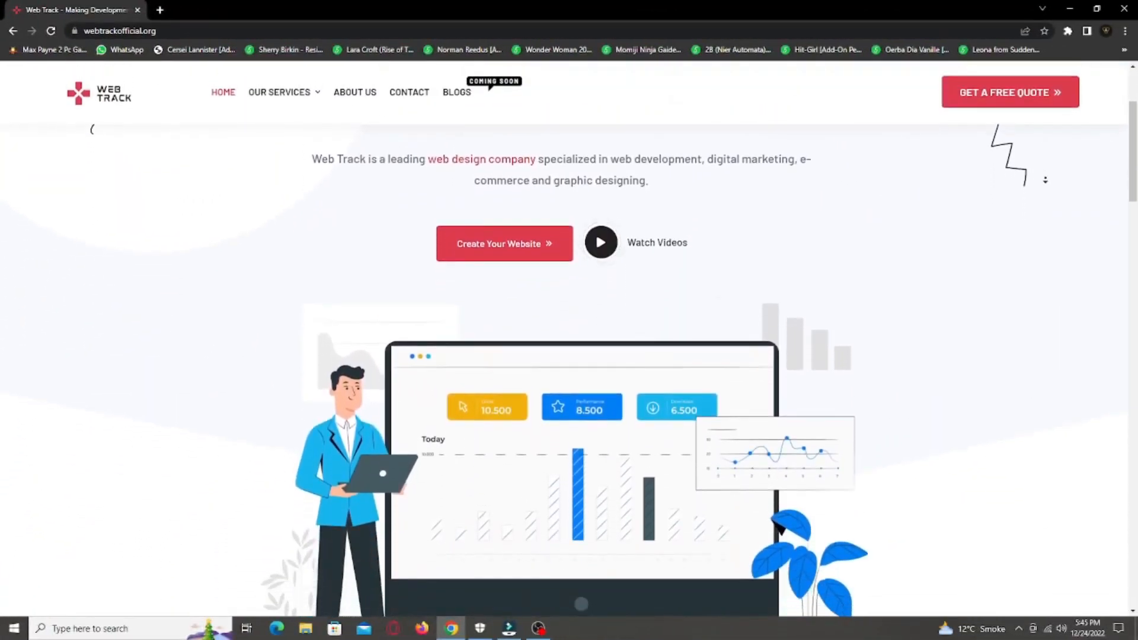
scroll(down, 3)
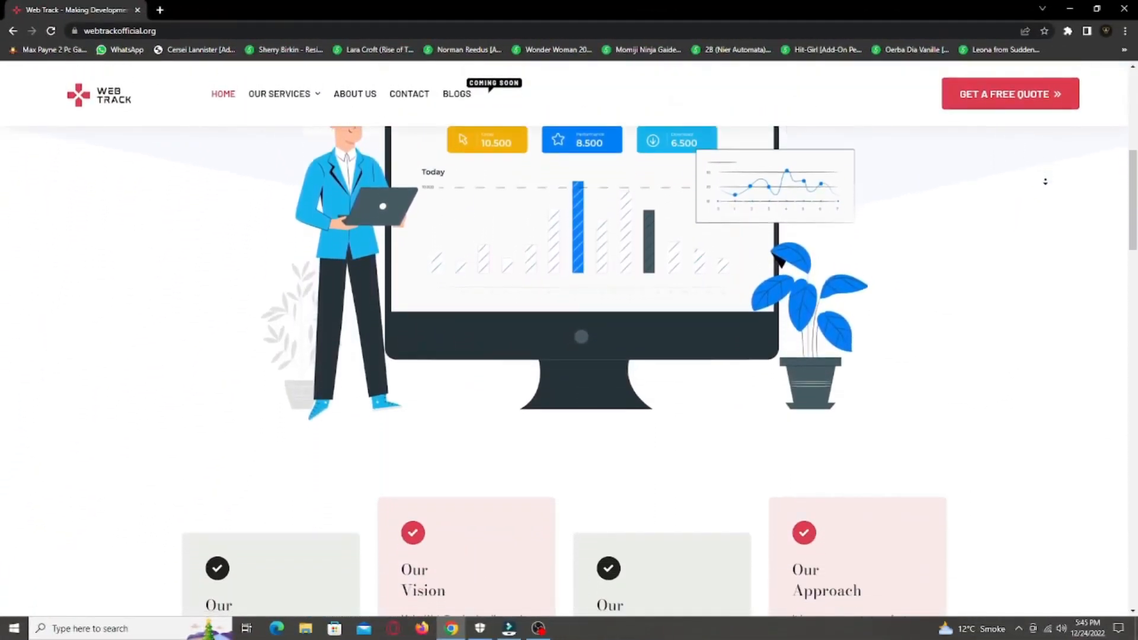
scroll(down, 3)
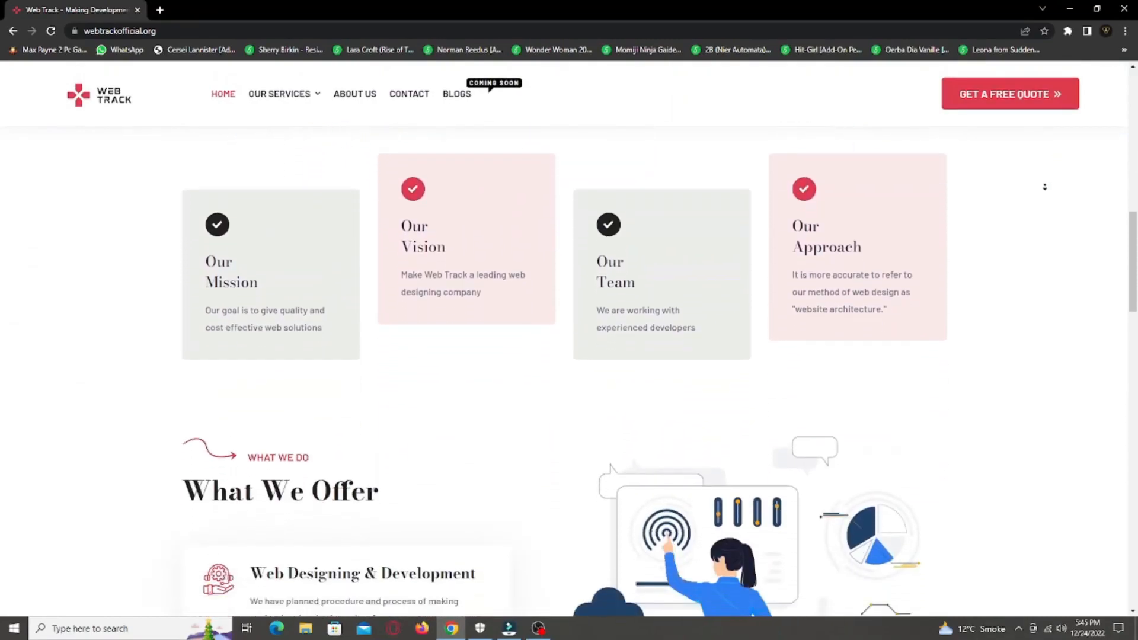
scroll(down, 3)
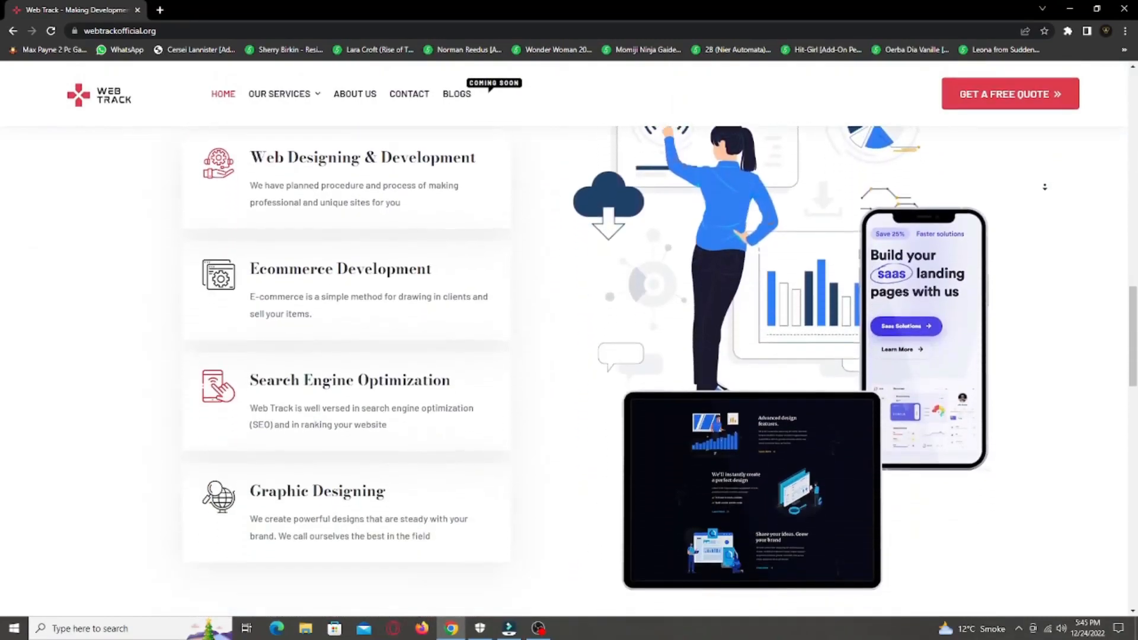
scroll(down, 3)
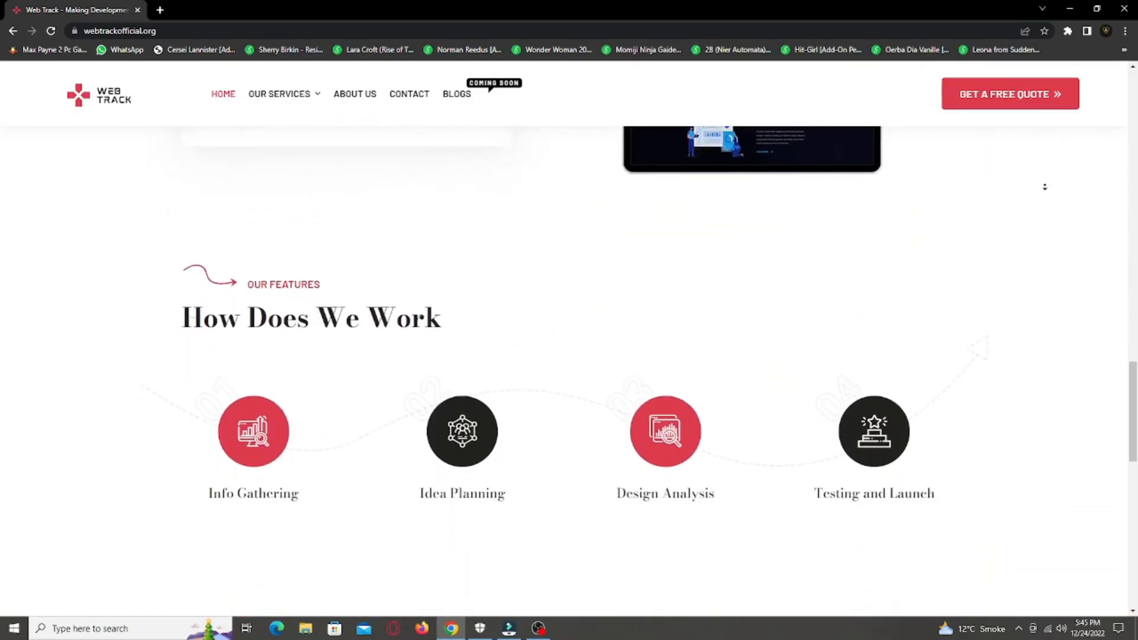
scroll(down, 3)
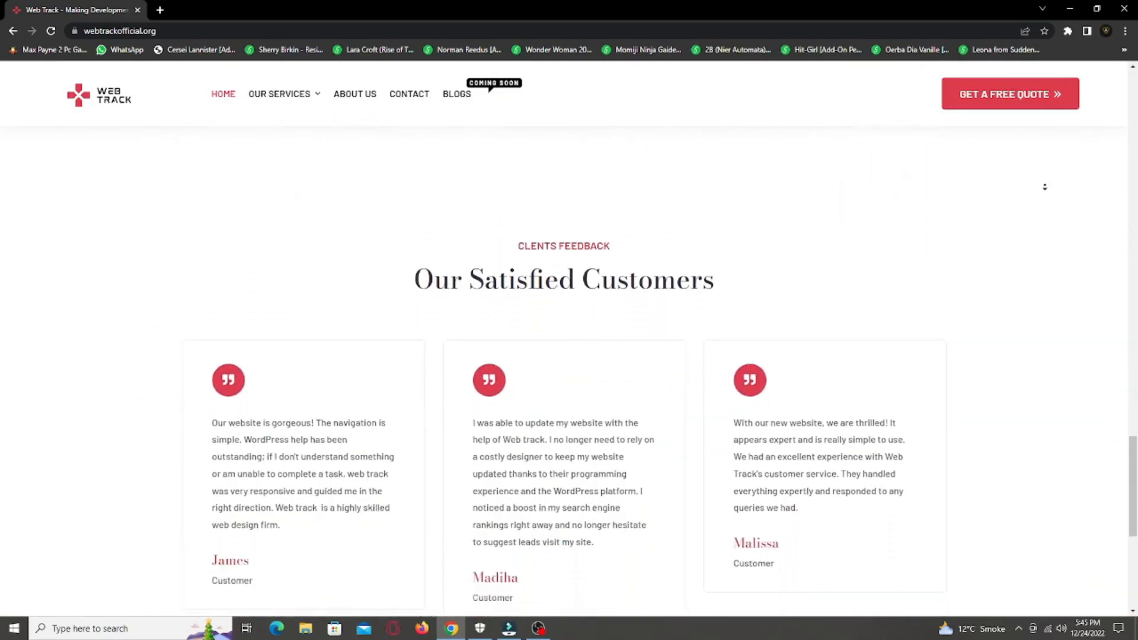
scroll(down, 3)
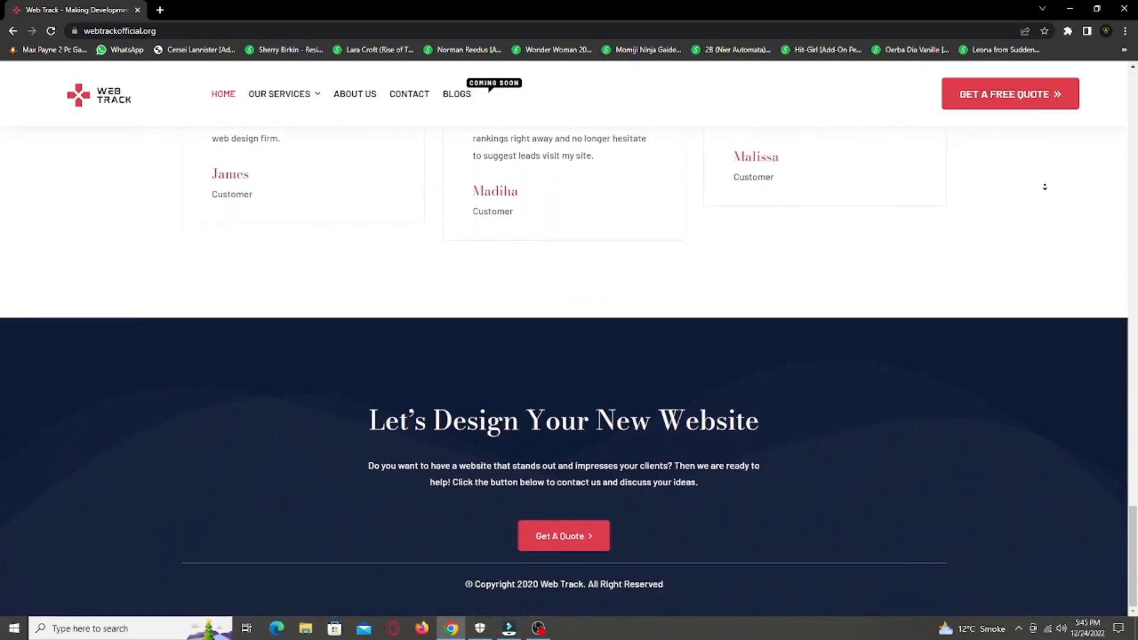
mouse_move(1047, 190)
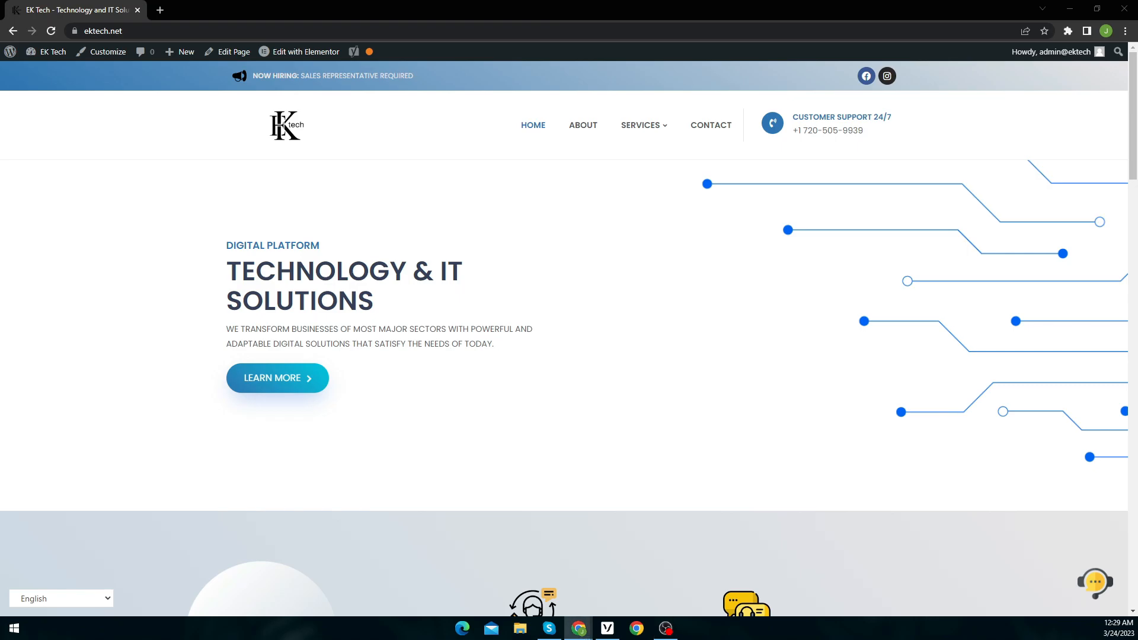
mouse_move(93, 150)
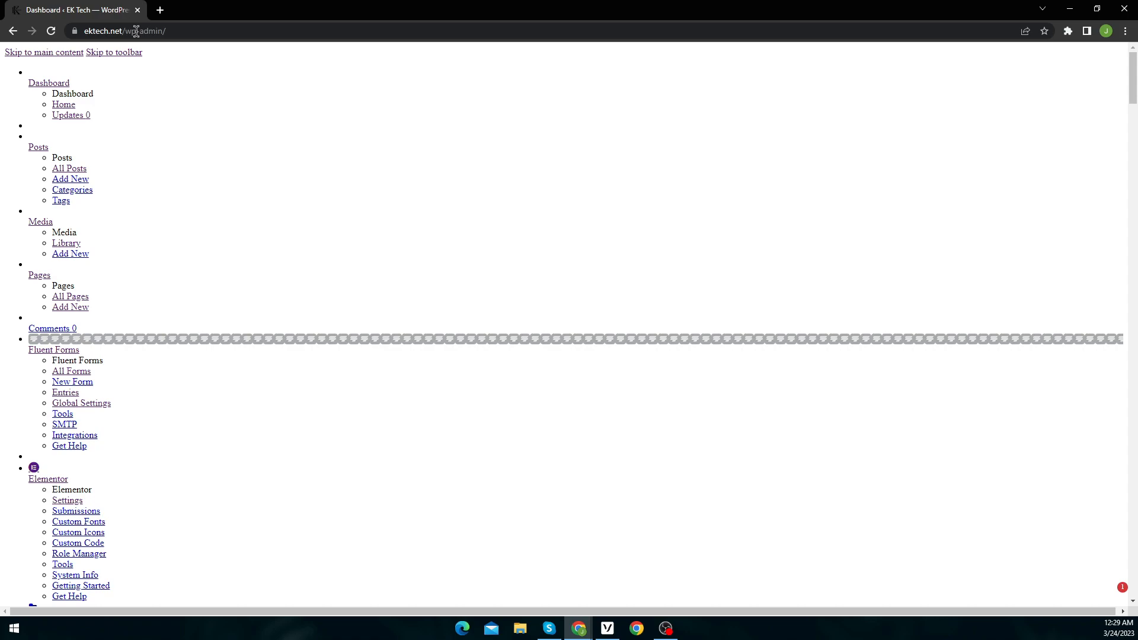
scroll(down, 3)
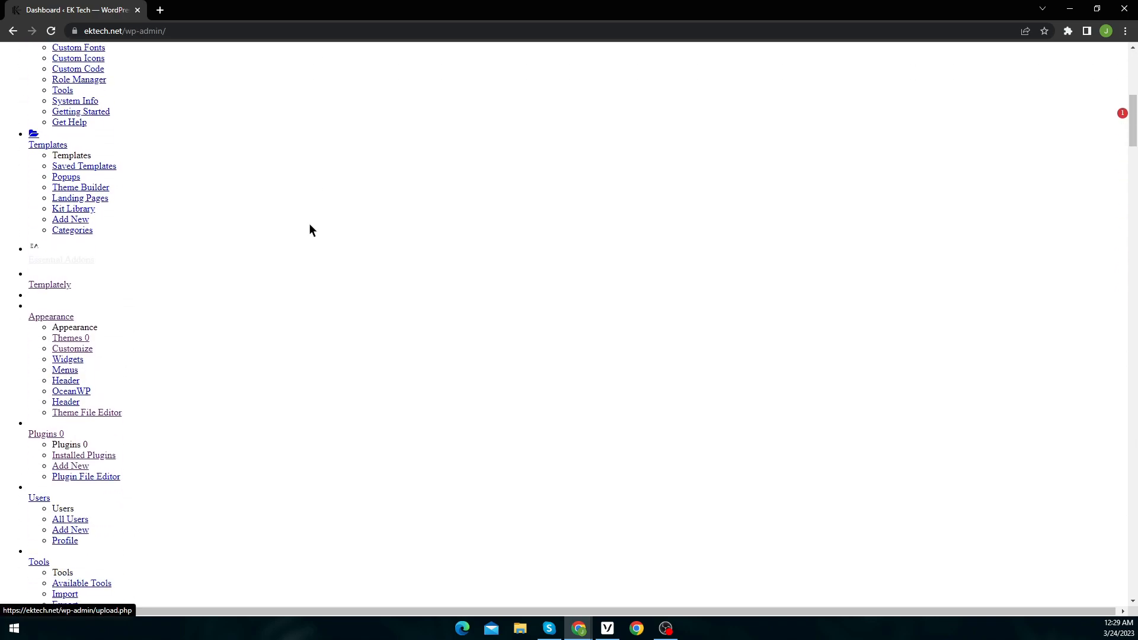
scroll(up, 3)
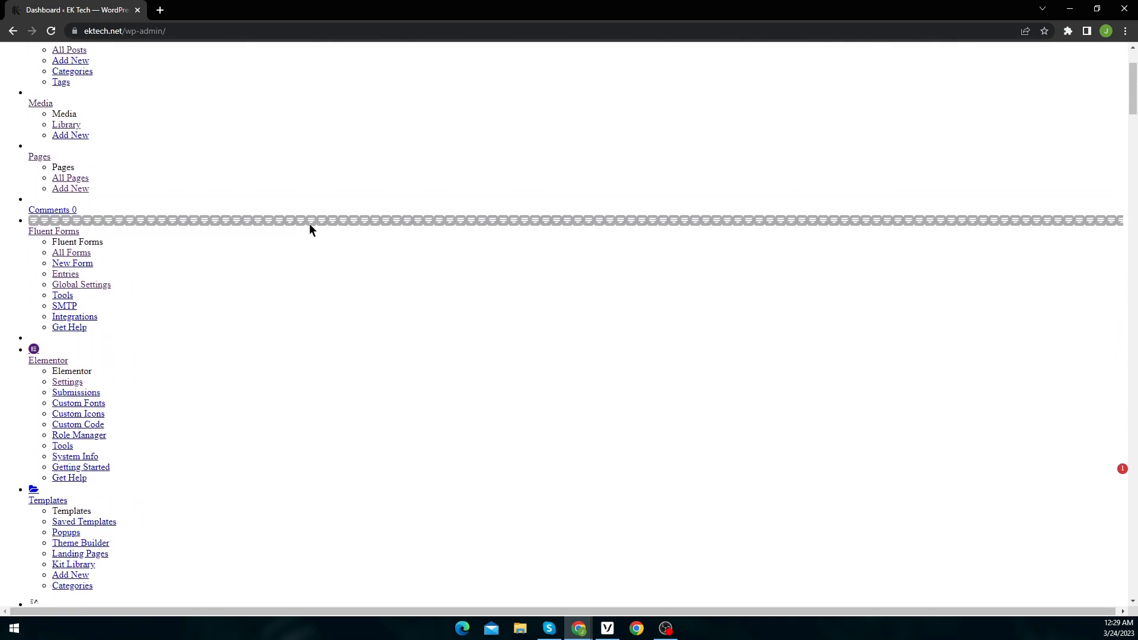
scroll(down, 3)
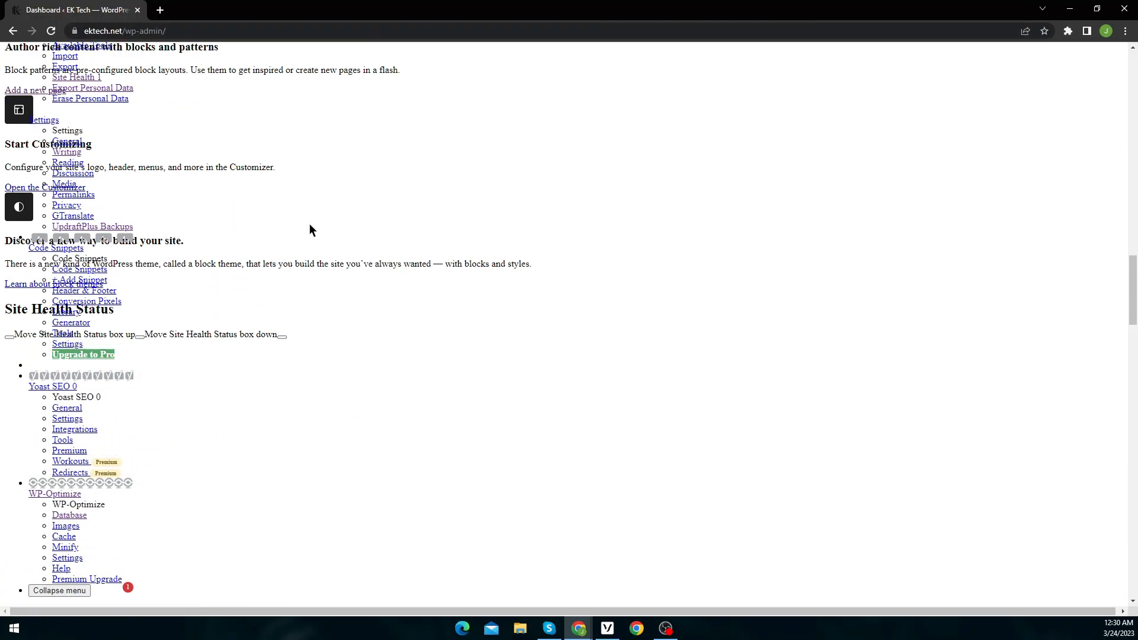
scroll(up, 3)
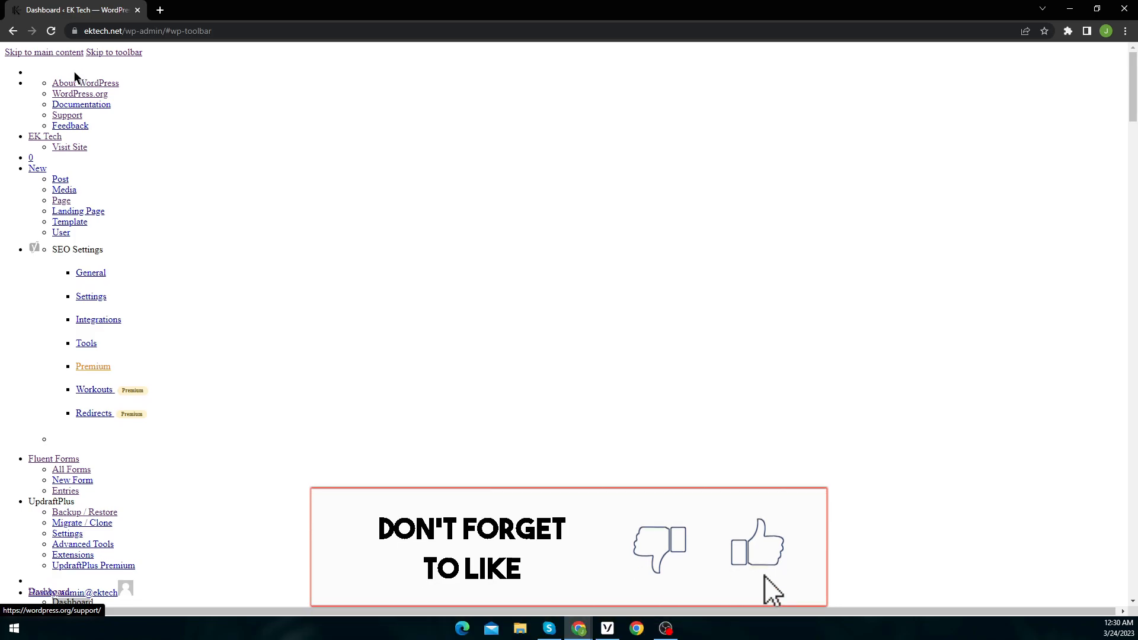
scroll(down, 3)
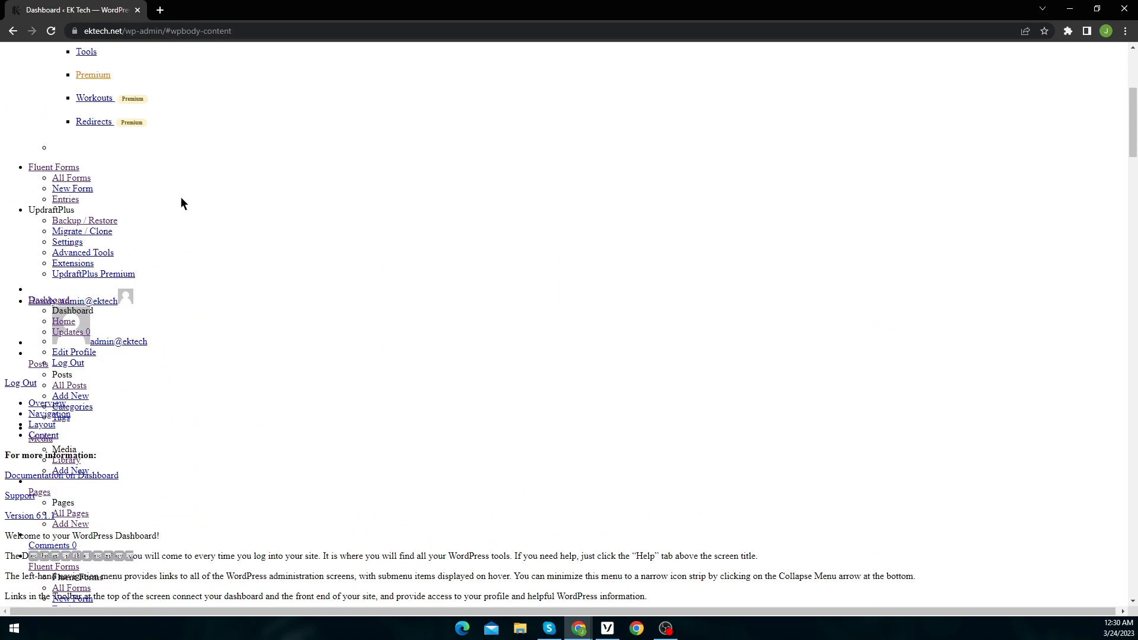
scroll(up, 3)
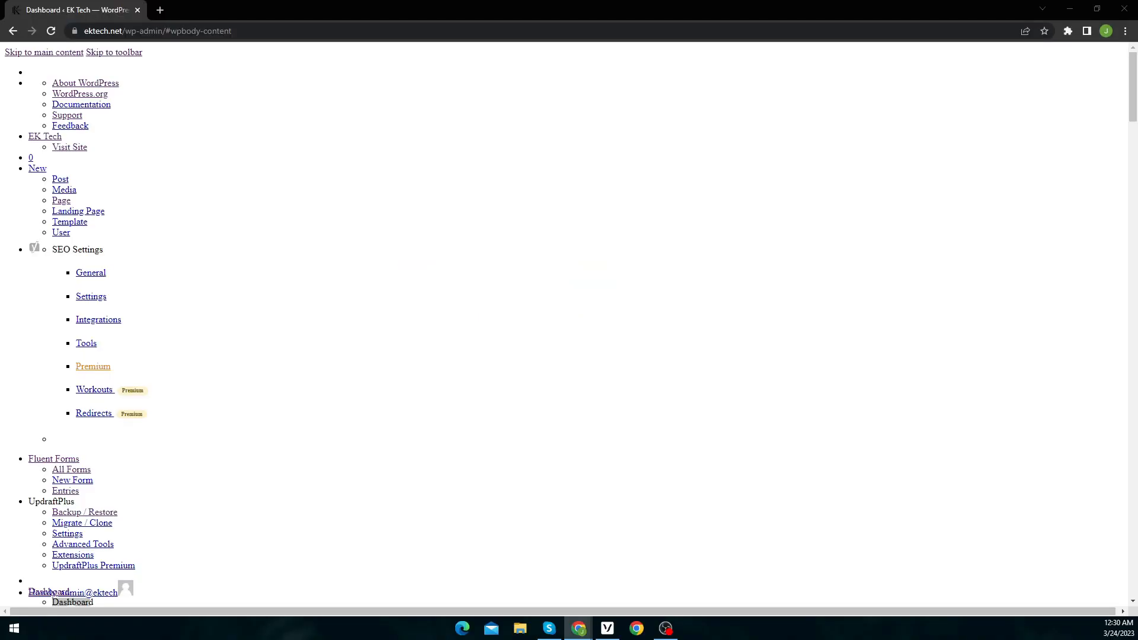
Step: Open cPanel's Select PHP Version and review the Extensions tab for PHP 8.1 (current)
click(210, 10)
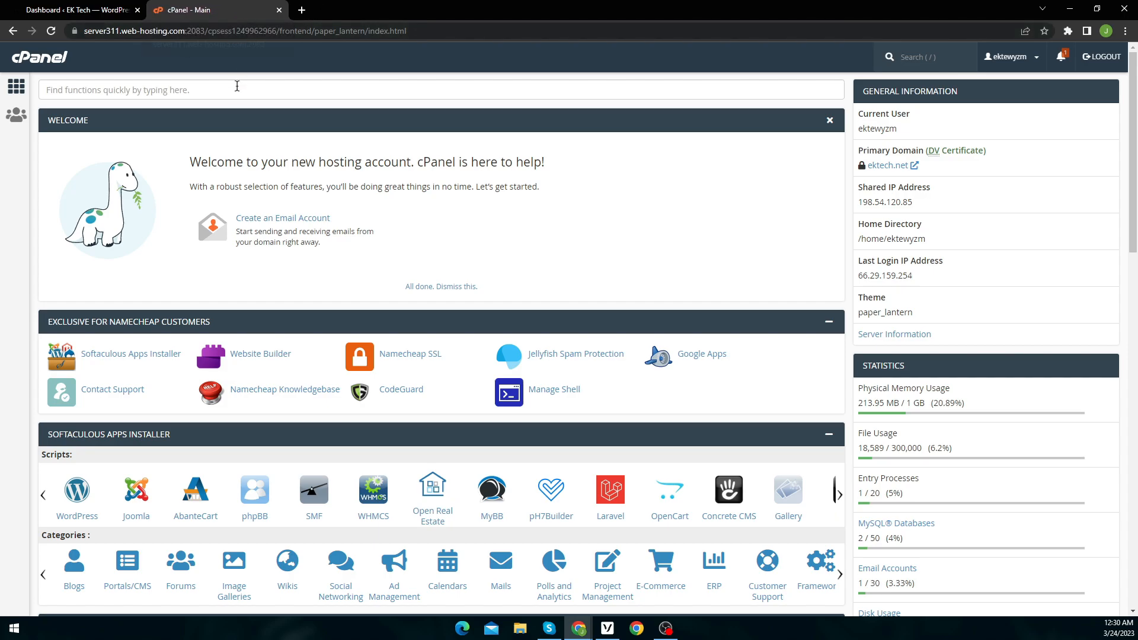
scroll(down, 3)
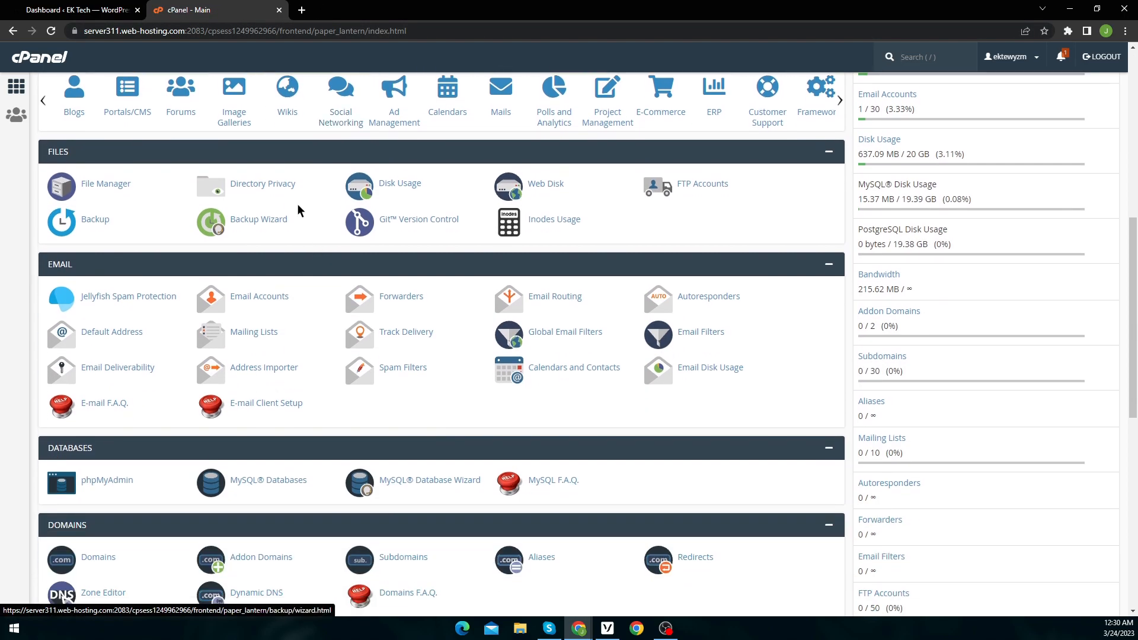
scroll(down, 3)
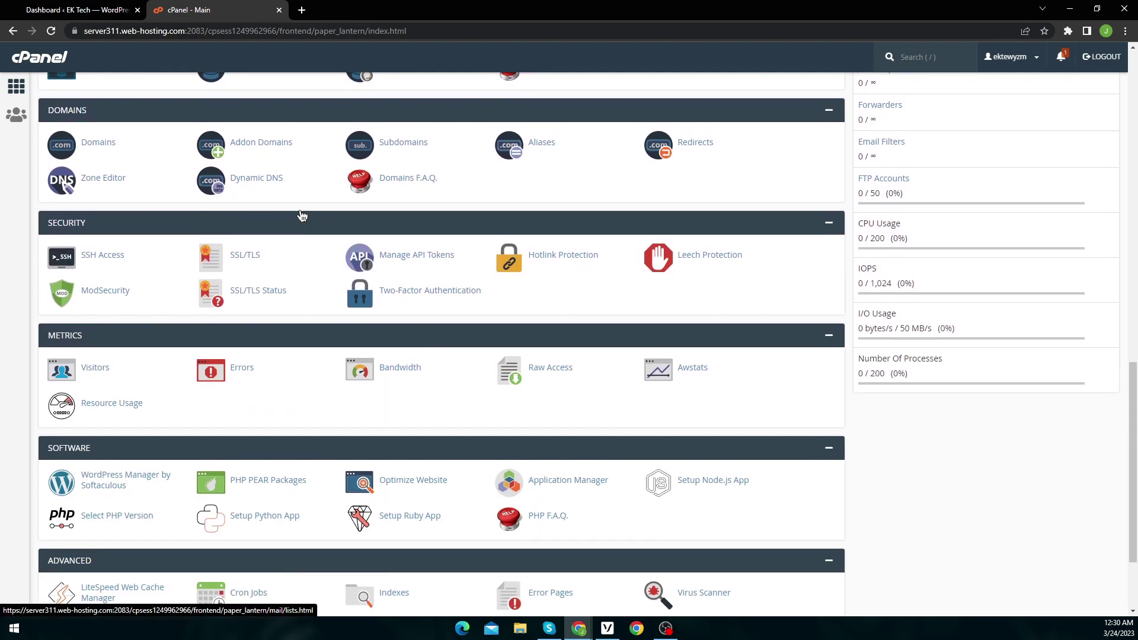
scroll(down, 3)
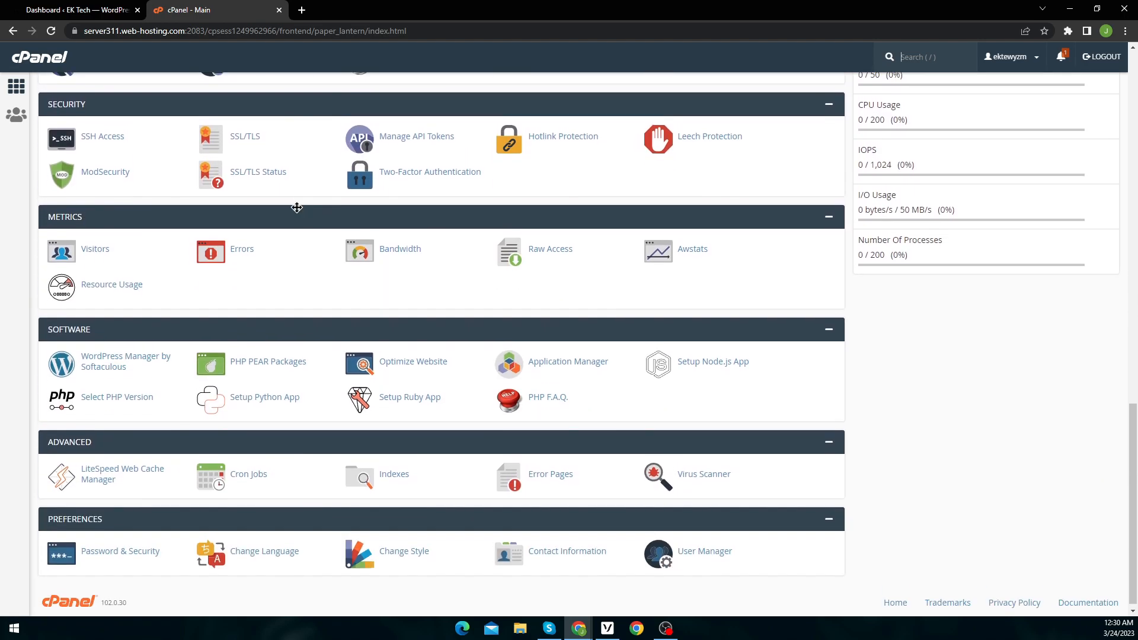
click(116, 396)
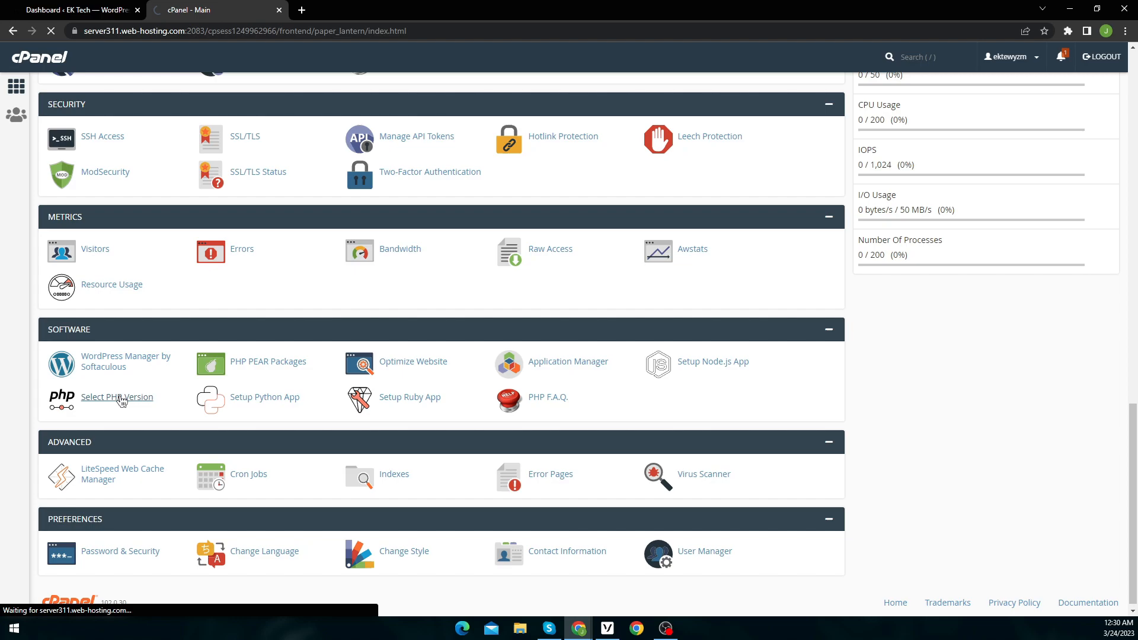
click(116, 397)
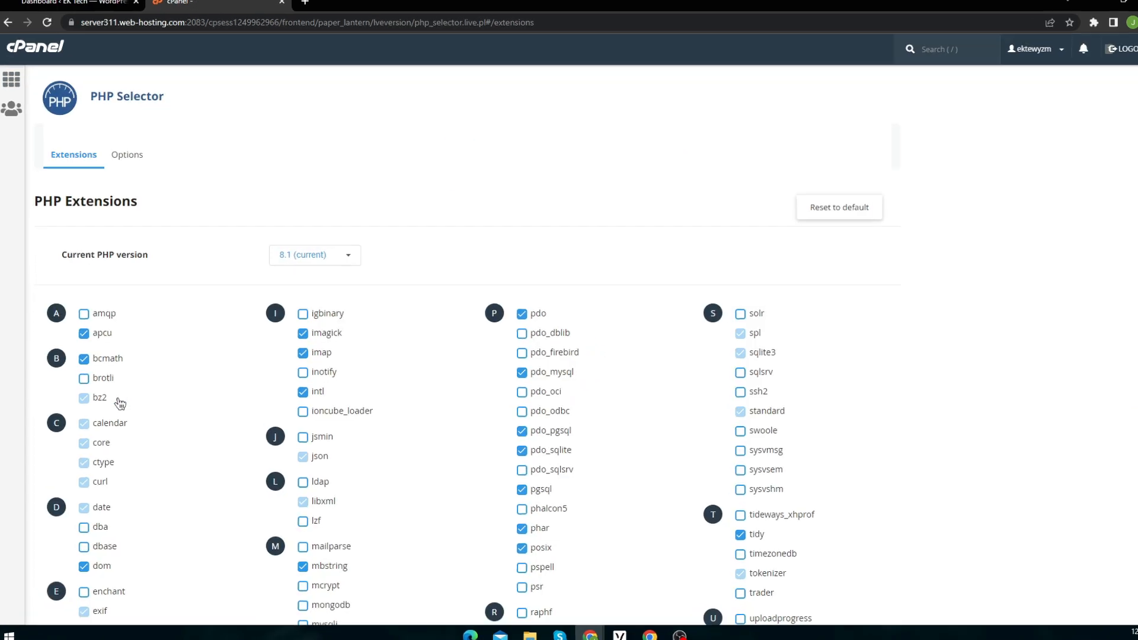
click(314, 255)
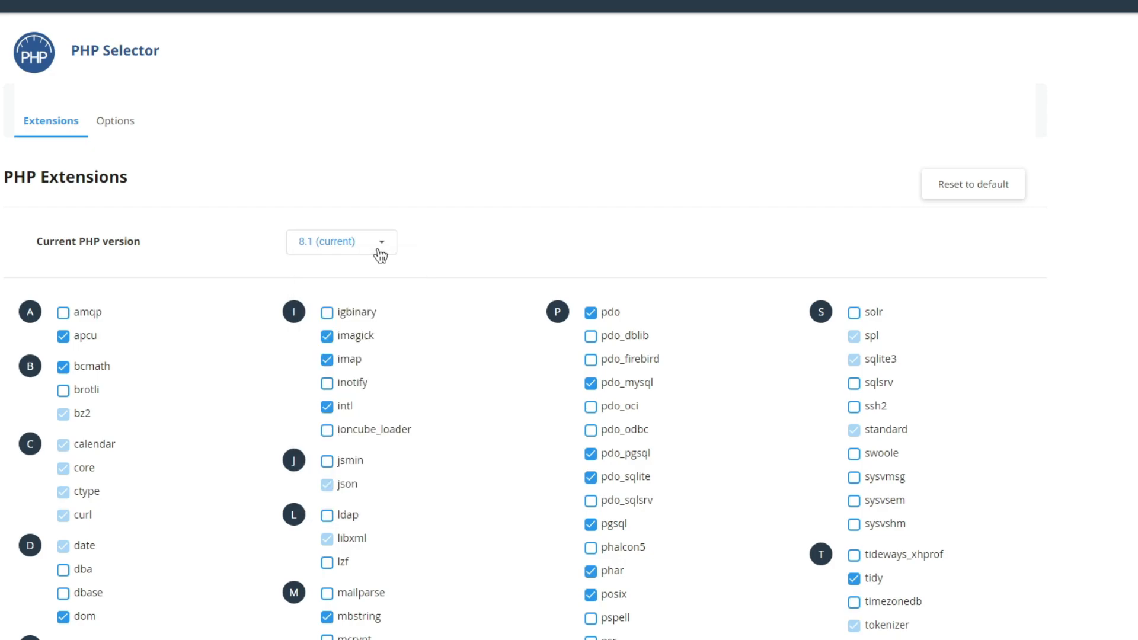
mouse_move(382, 196)
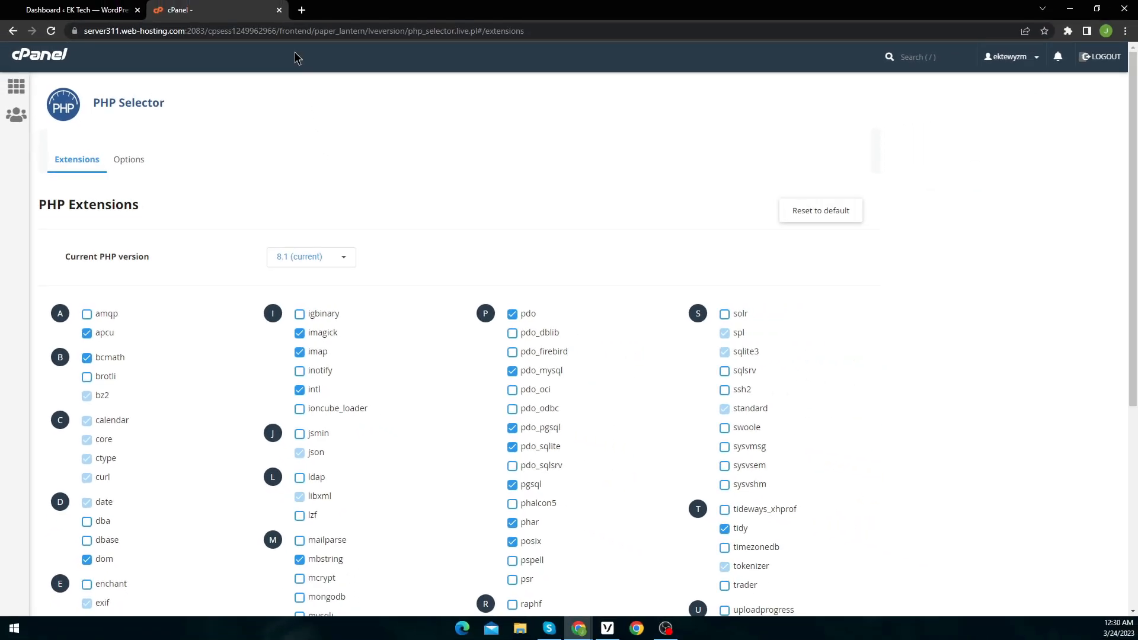
click(216, 10)
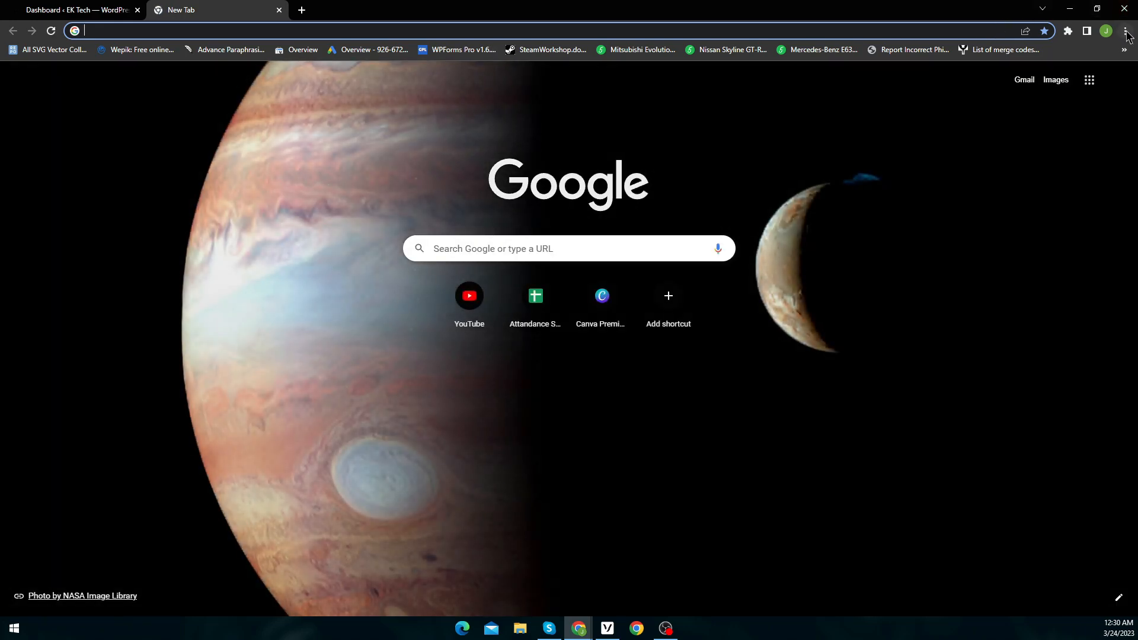
Step: Use Chrome's Privacy and security Clear browsing data to wipe cookies and cached files
click(1125, 30)
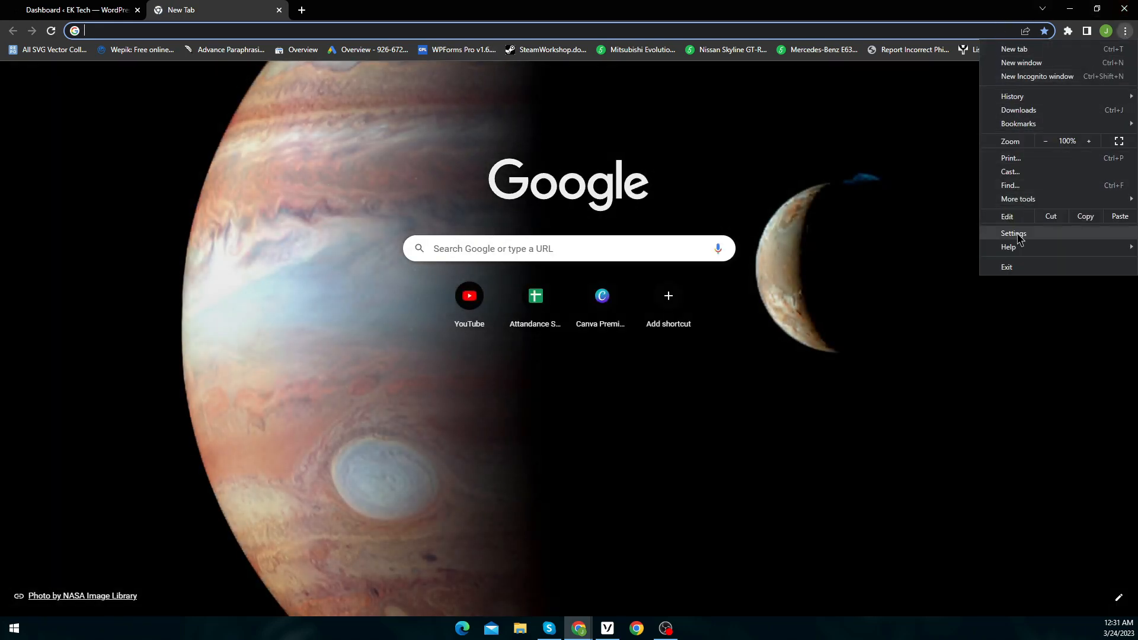
click(1012, 233)
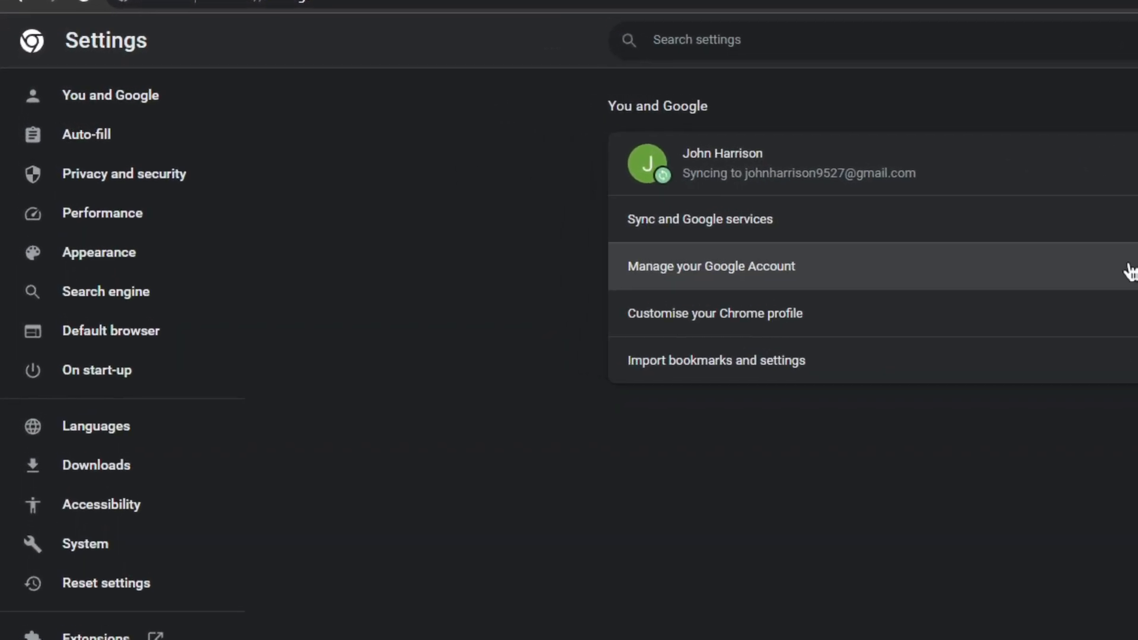
click(124, 173)
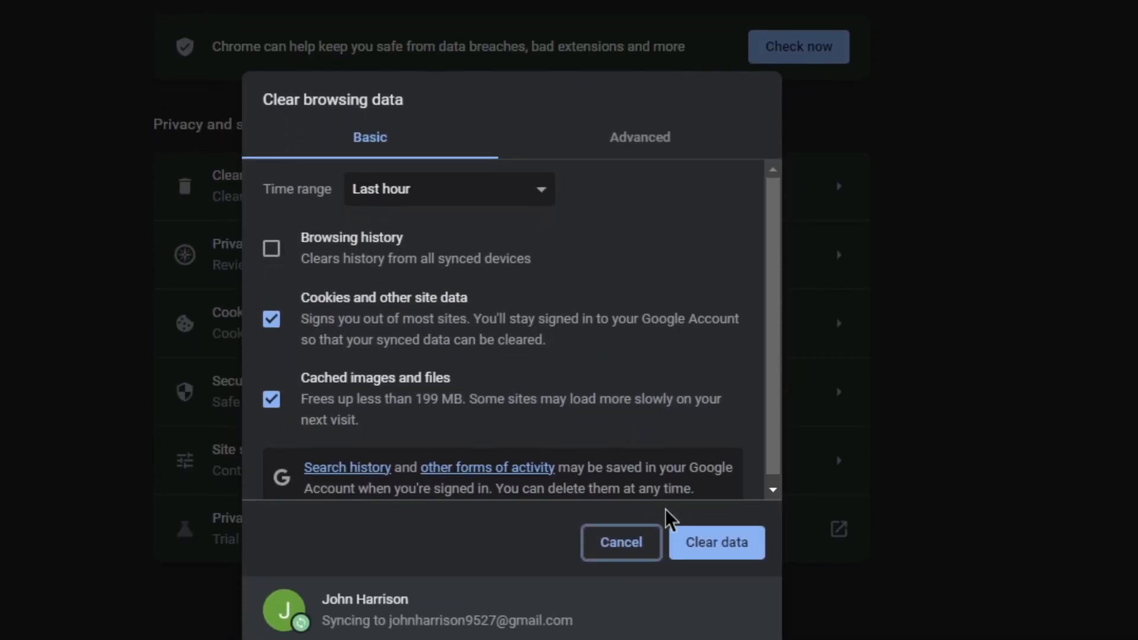
scroll(down, 3)
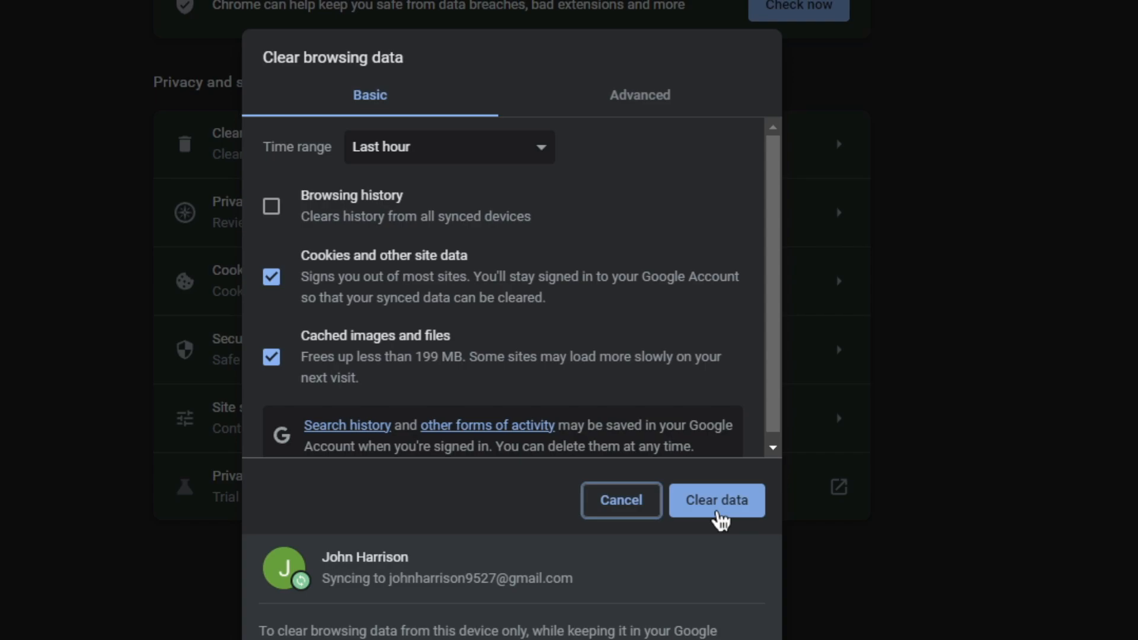
click(716, 500)
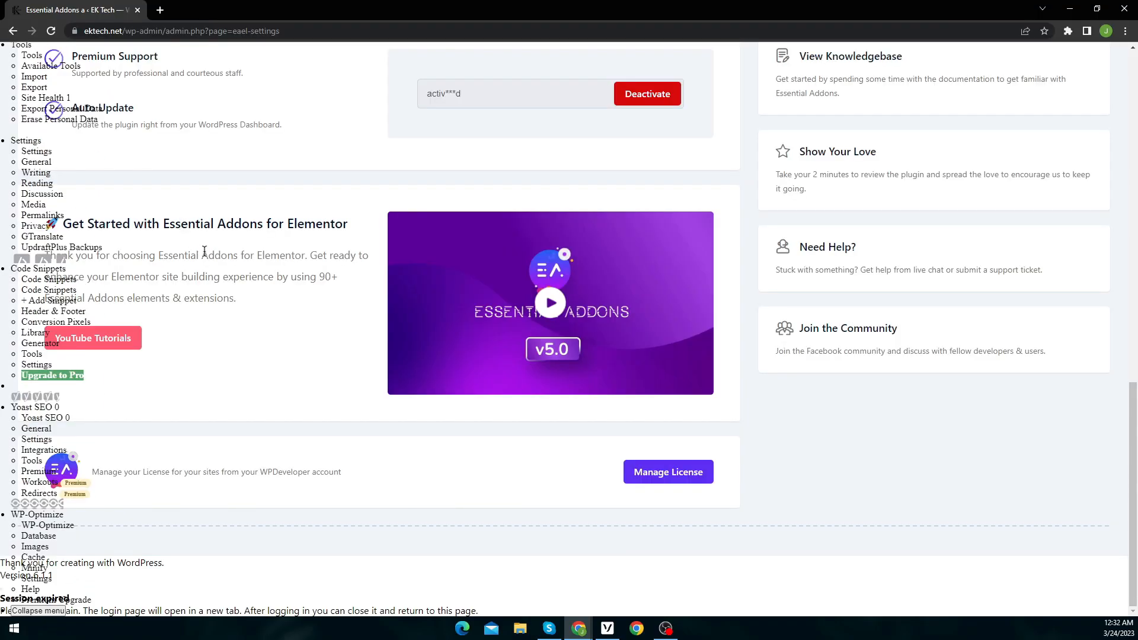
Step: Scroll the unstyled admin page and go to Settings > UpdraftPlus Backups
scroll(up, 3)
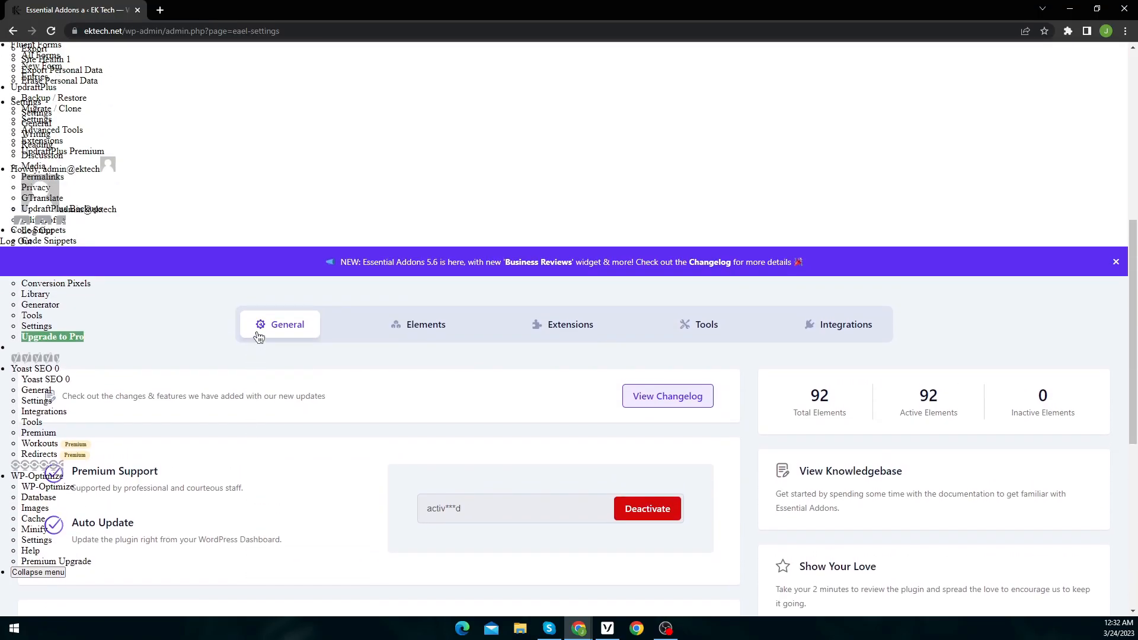
scroll(down, 3)
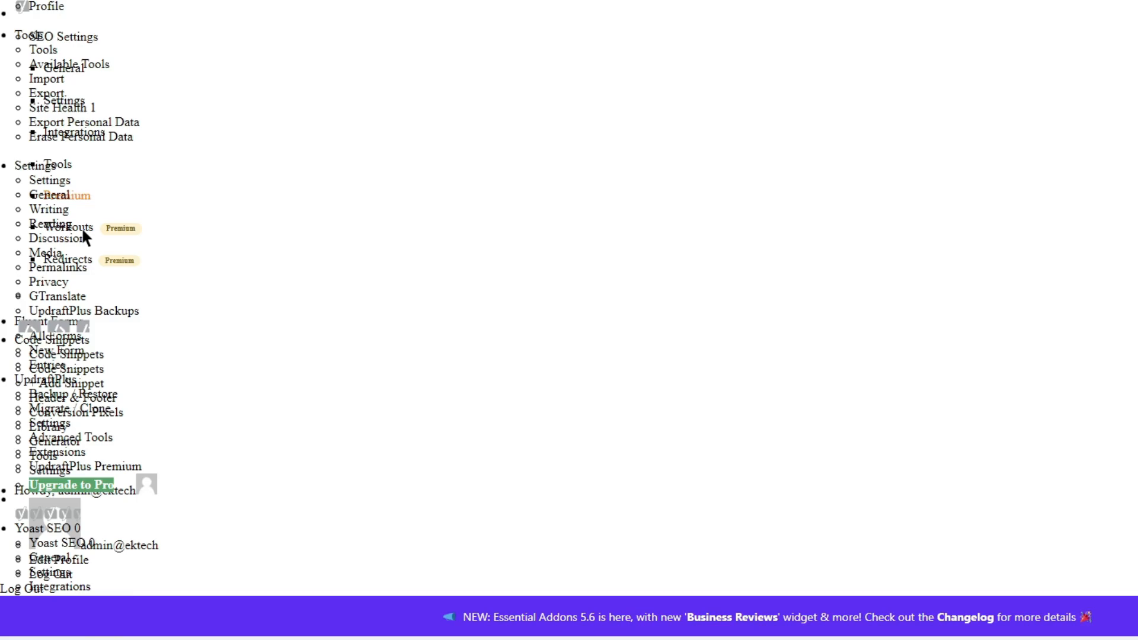
scroll(down, 3)
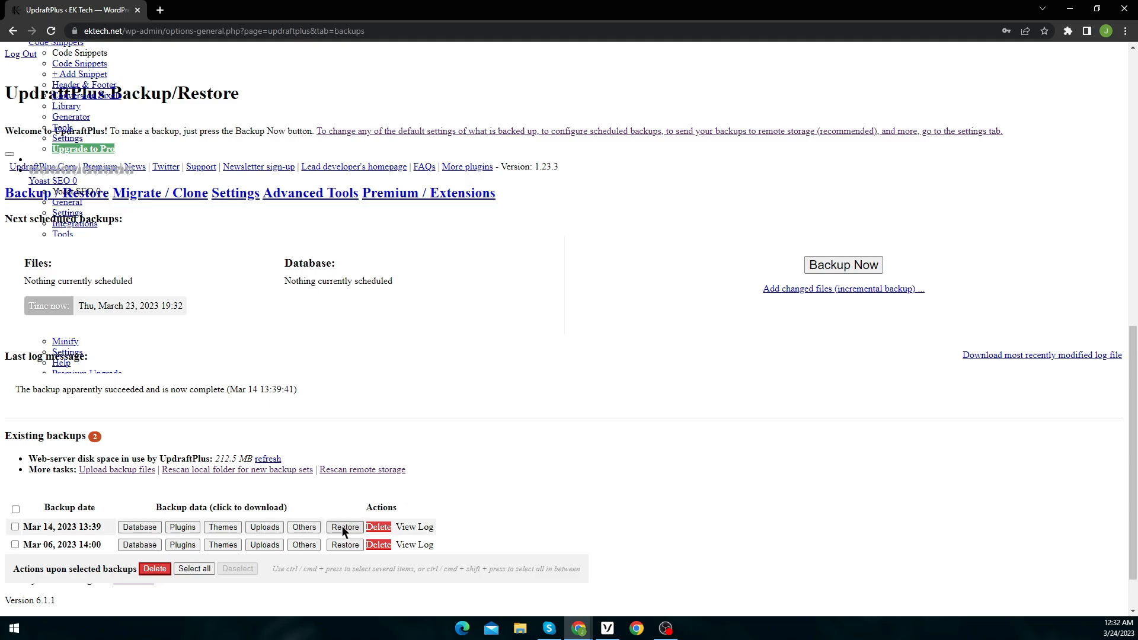
mouse_move(344, 540)
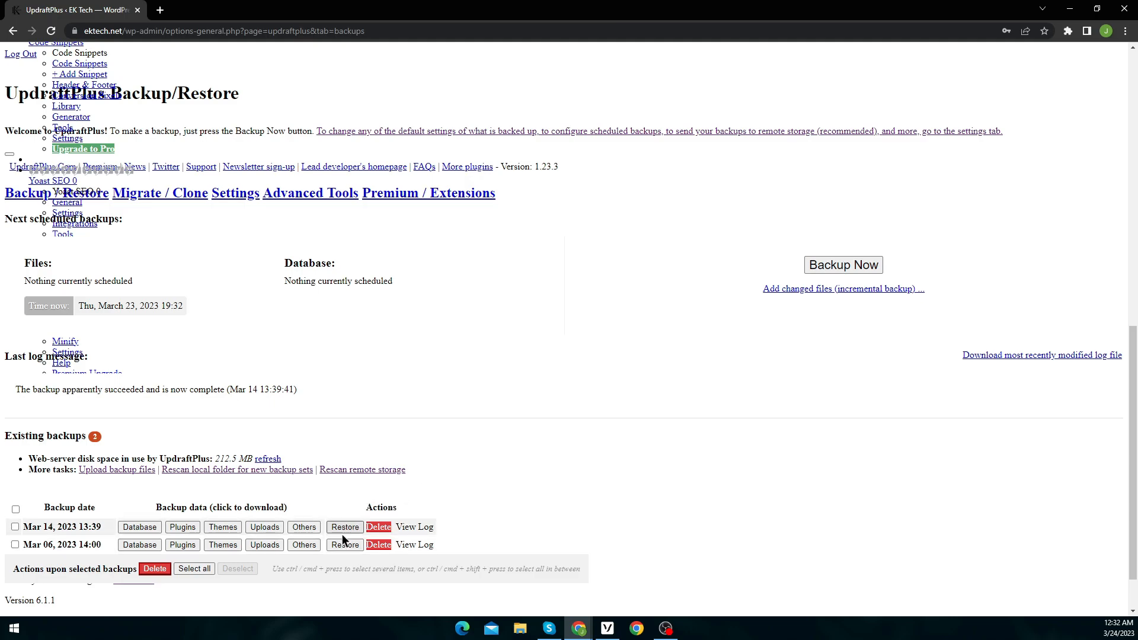
Step: Restore the Mar 14, 2023 backup with Others included until 'Restore successful!' appears
click(345, 526)
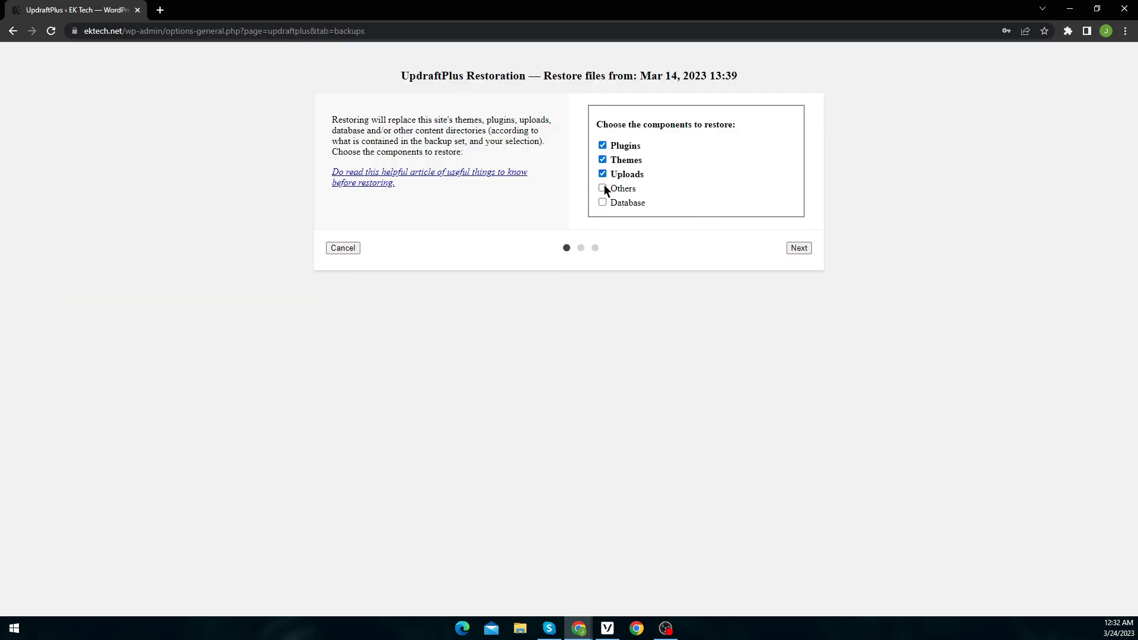
click(798, 247)
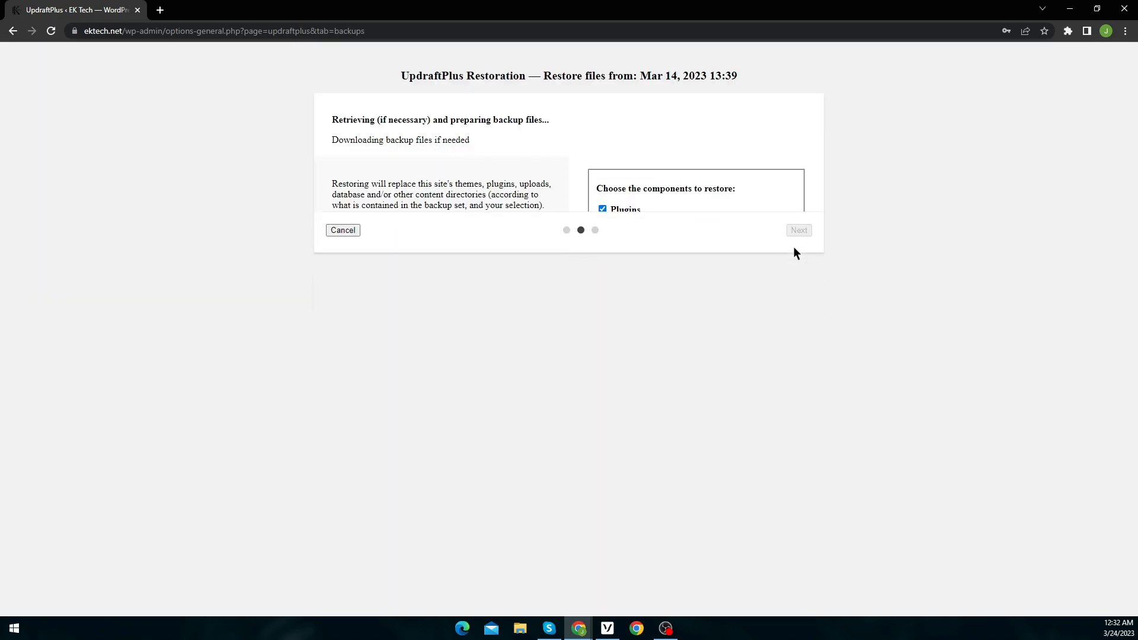
click(797, 230)
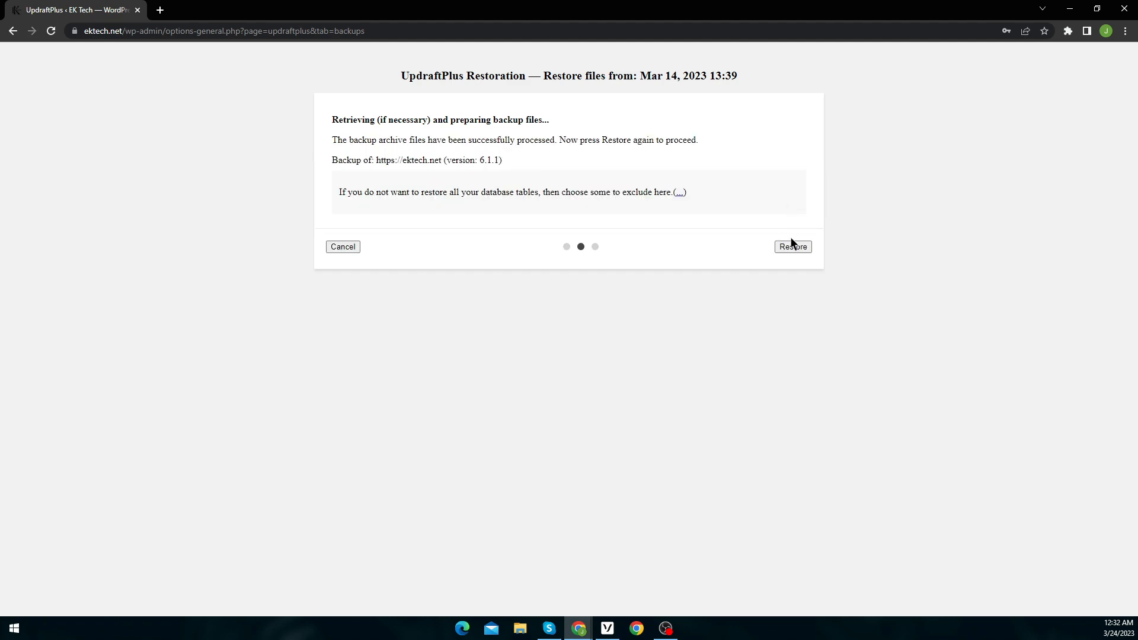
click(793, 246)
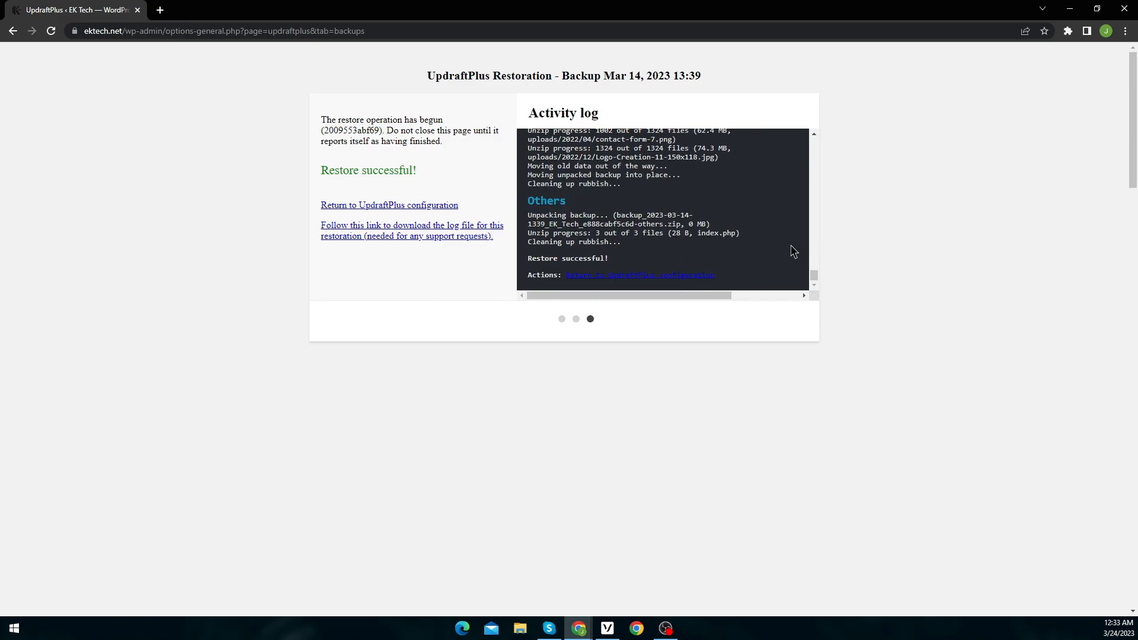
click(390, 204)
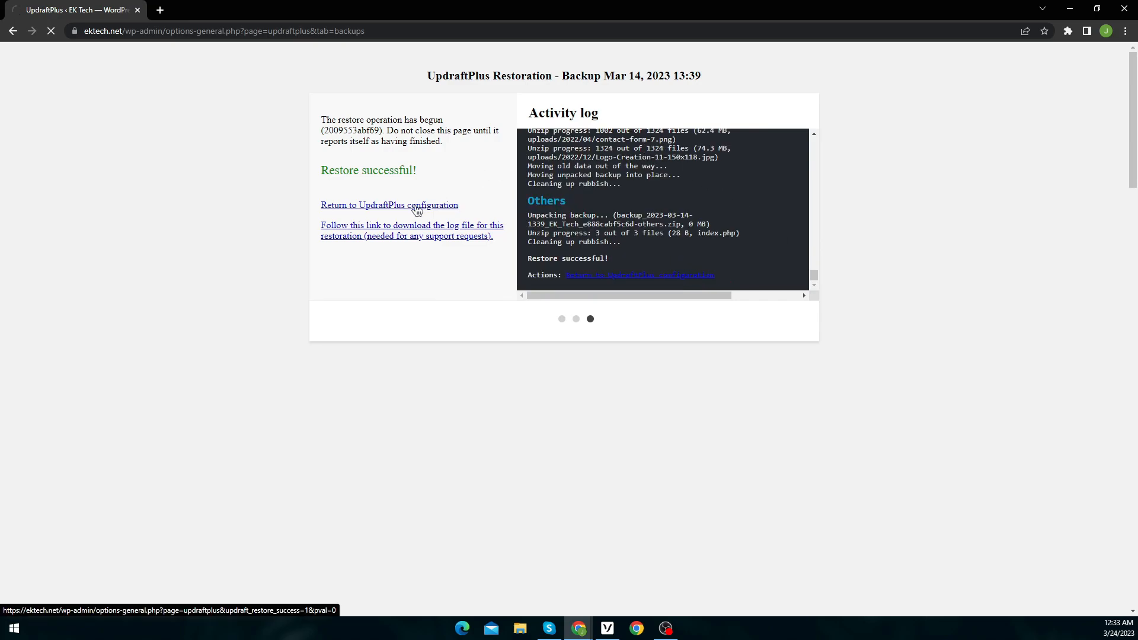
Step: Return to UpdraftPlus configuration, sign in again, and reload the UpdraftPlus Backups page
click(388, 205)
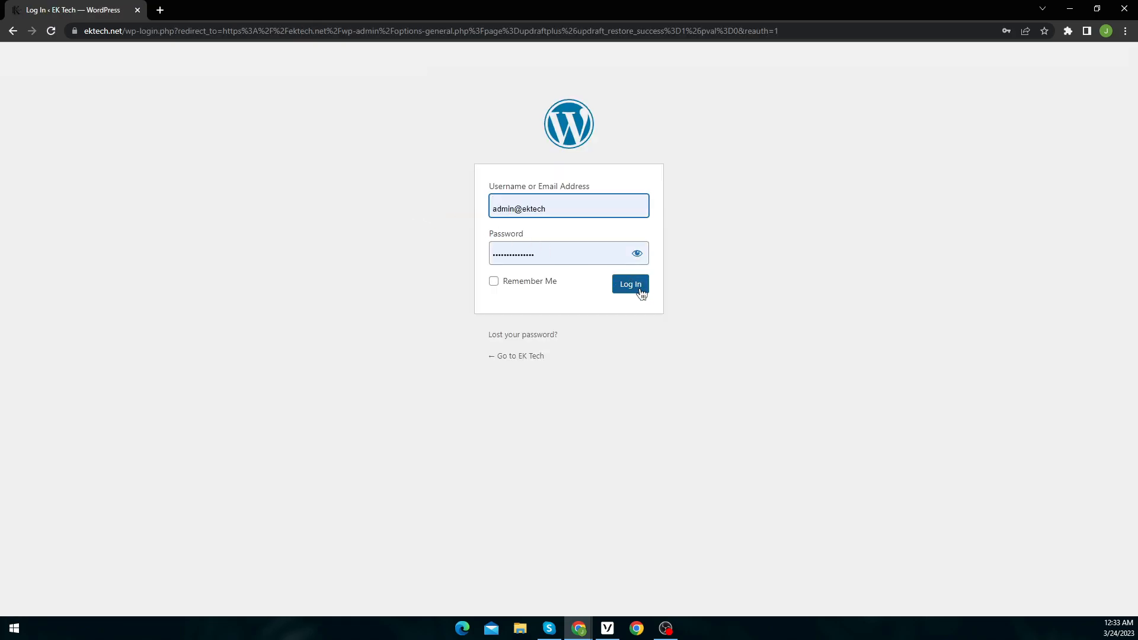
click(628, 284)
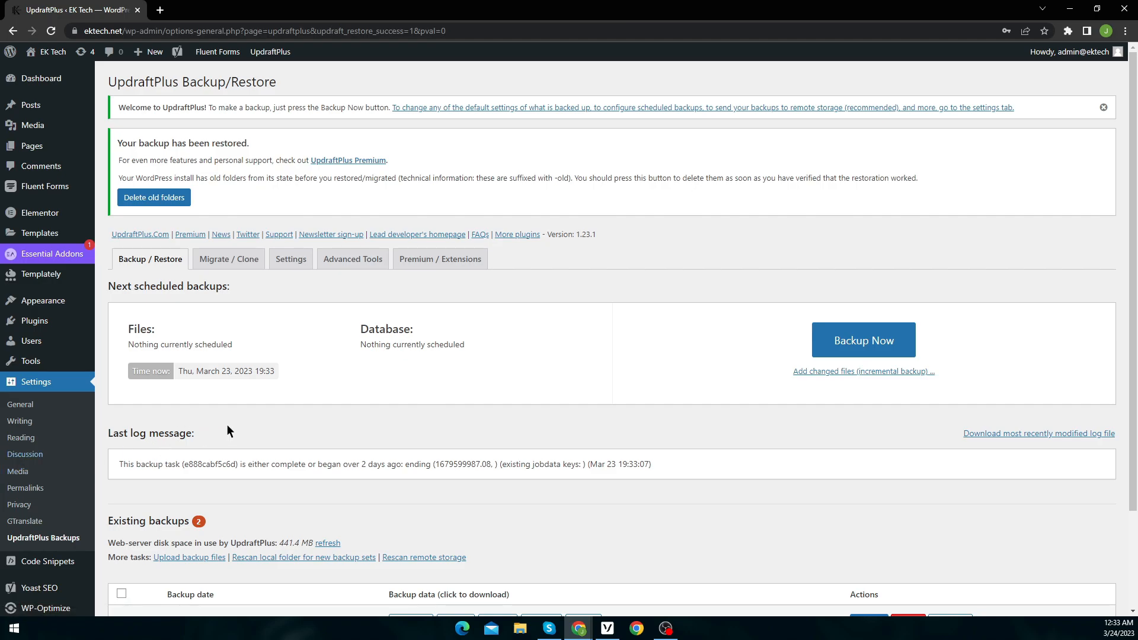
click(42, 537)
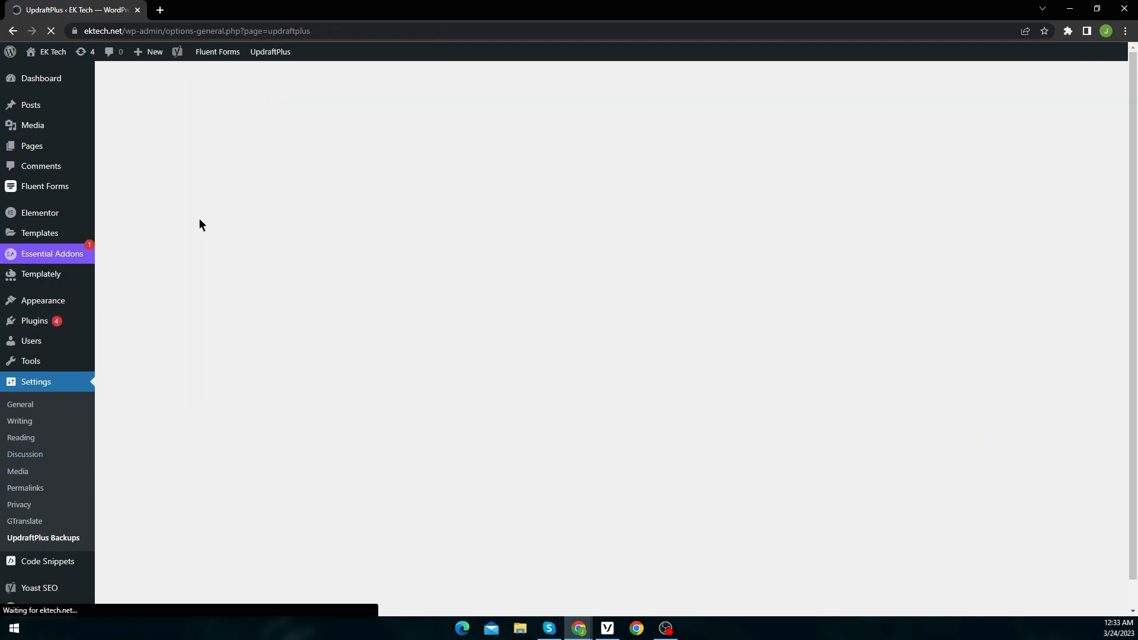